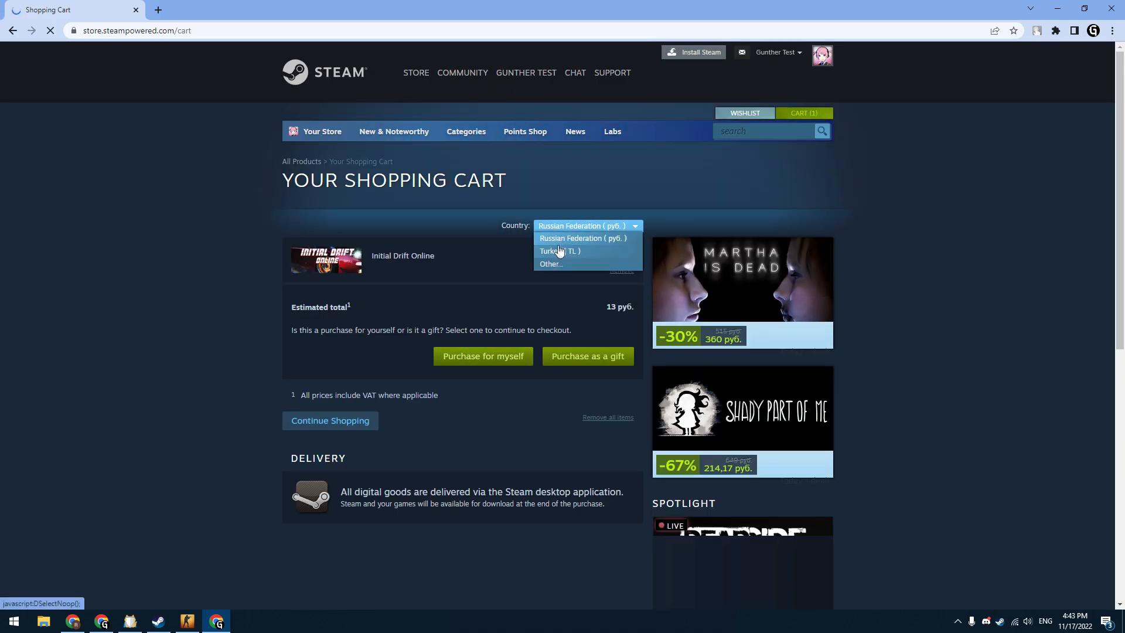
Set the cart country to Turkey and submit the MasterCard billing details.
{"action": "left_click", "coordinate": [551, 265]}
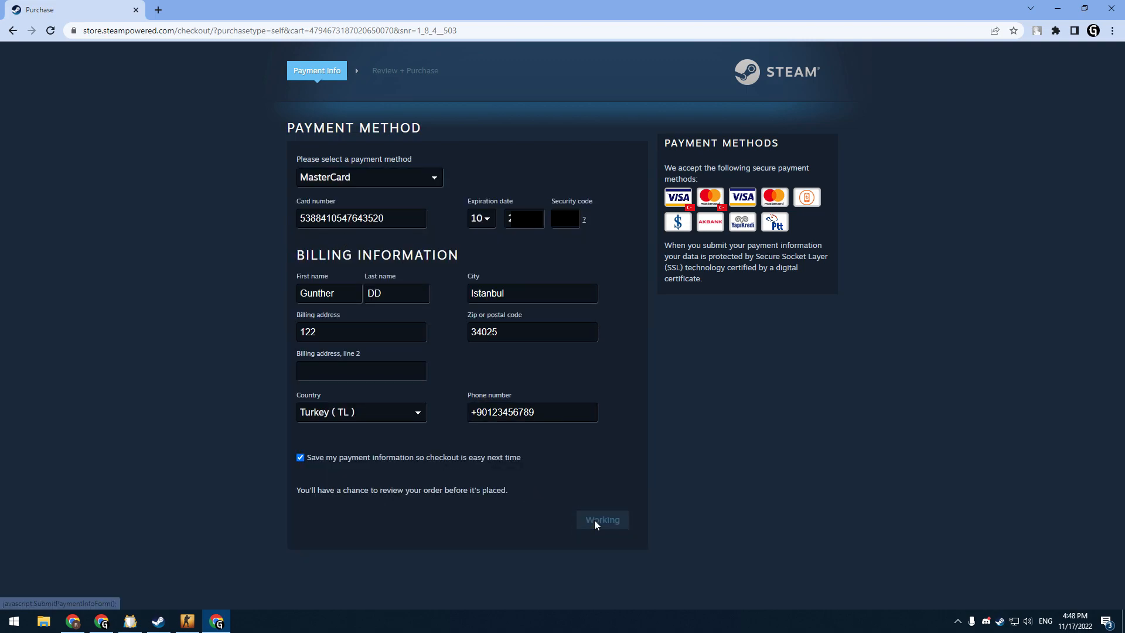
{"action": "left_click", "coordinate": [601, 519]}
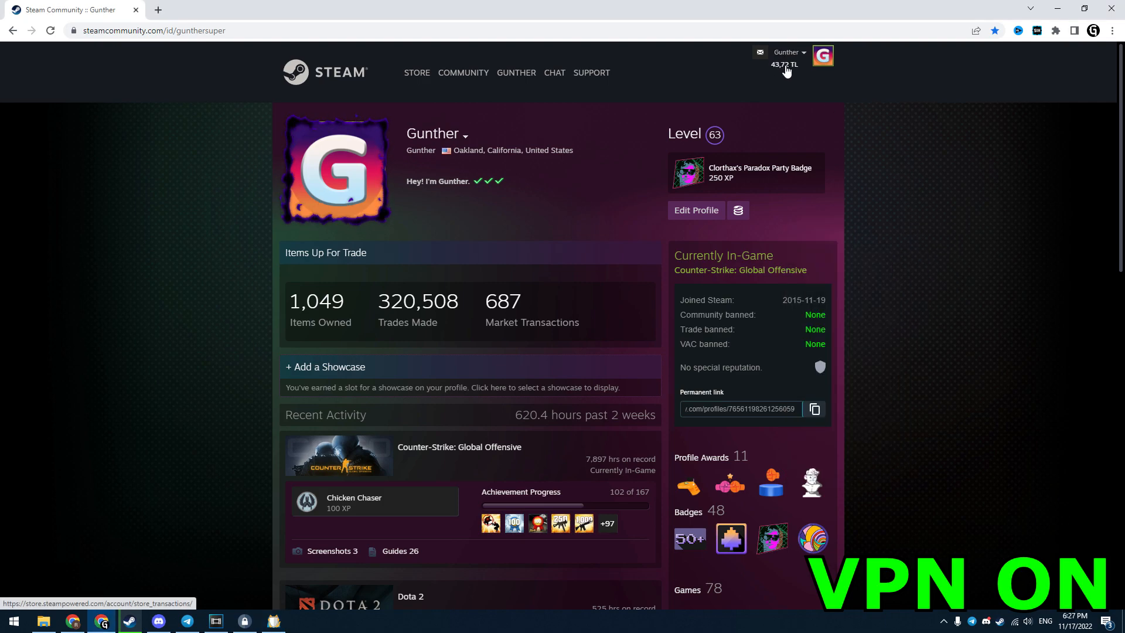
Choose a 40,00 TL top-up from the 43,72 TL wallet's Add funds page.
{"action": "left_click", "coordinate": [787, 64]}
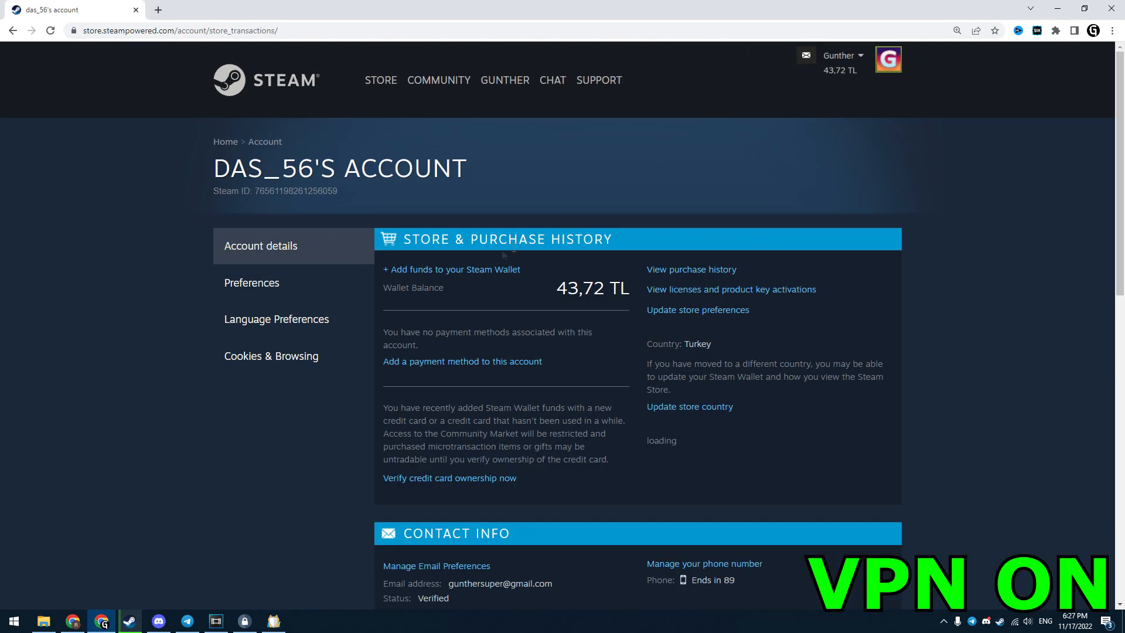
{"action": "left_click", "coordinate": [451, 269]}
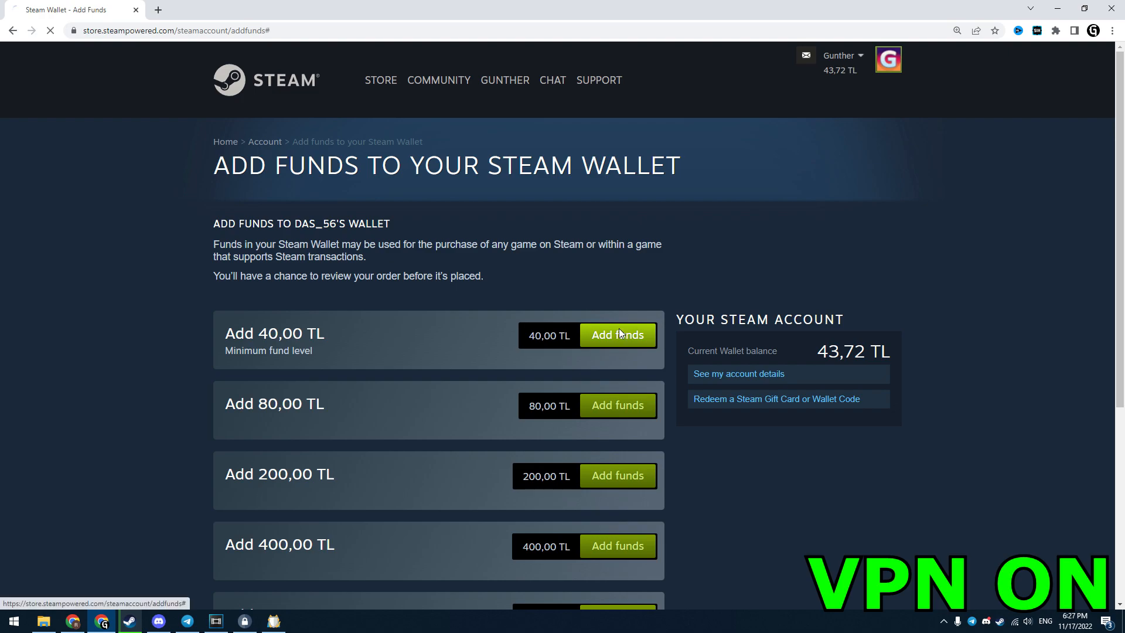
{"action": "left_click", "coordinate": [617, 335]}
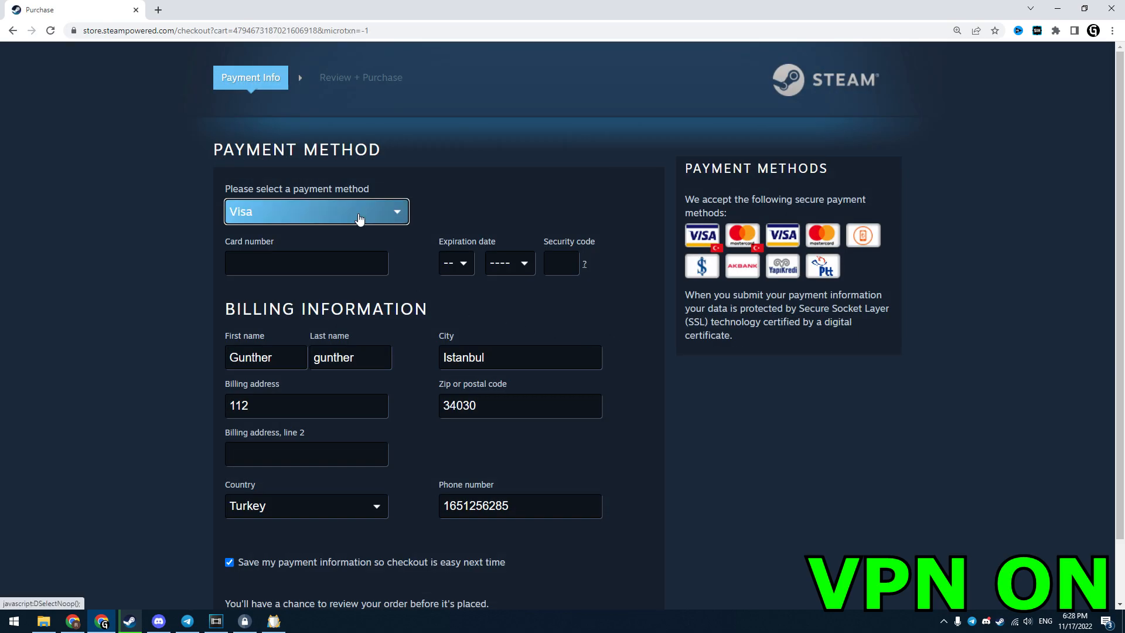
Pay the 40,00 TL top-up by MasterCard, accept the agreement, and purchase.
{"action": "left_click", "coordinate": [316, 211]}
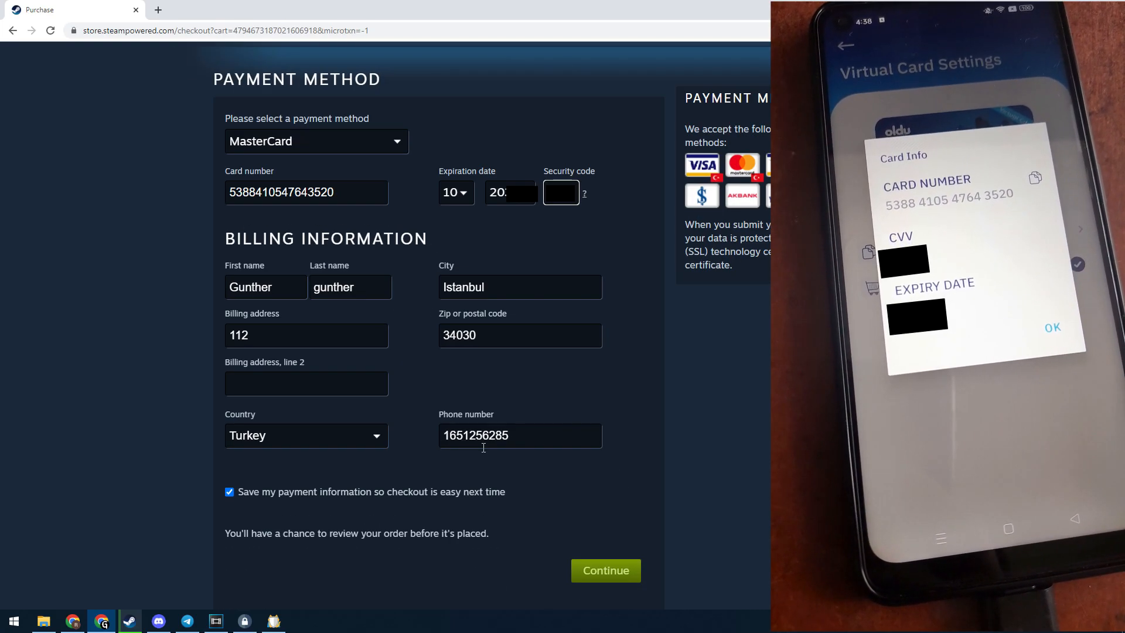
{"action": "left_click", "coordinate": [605, 570]}
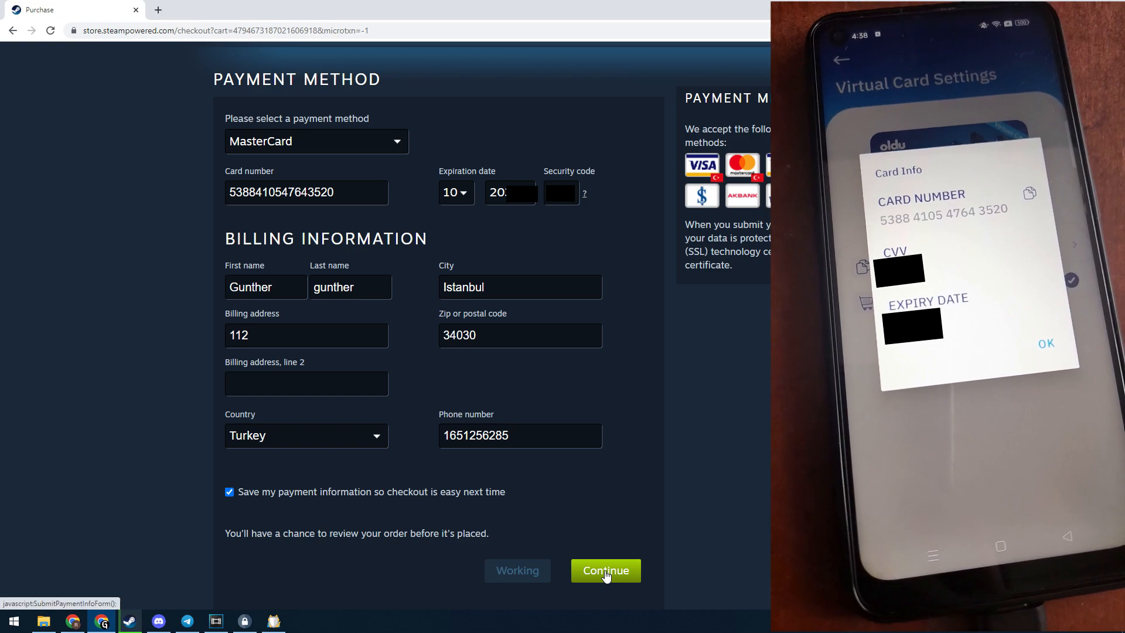
{"action": "left_click", "coordinate": [605, 569]}
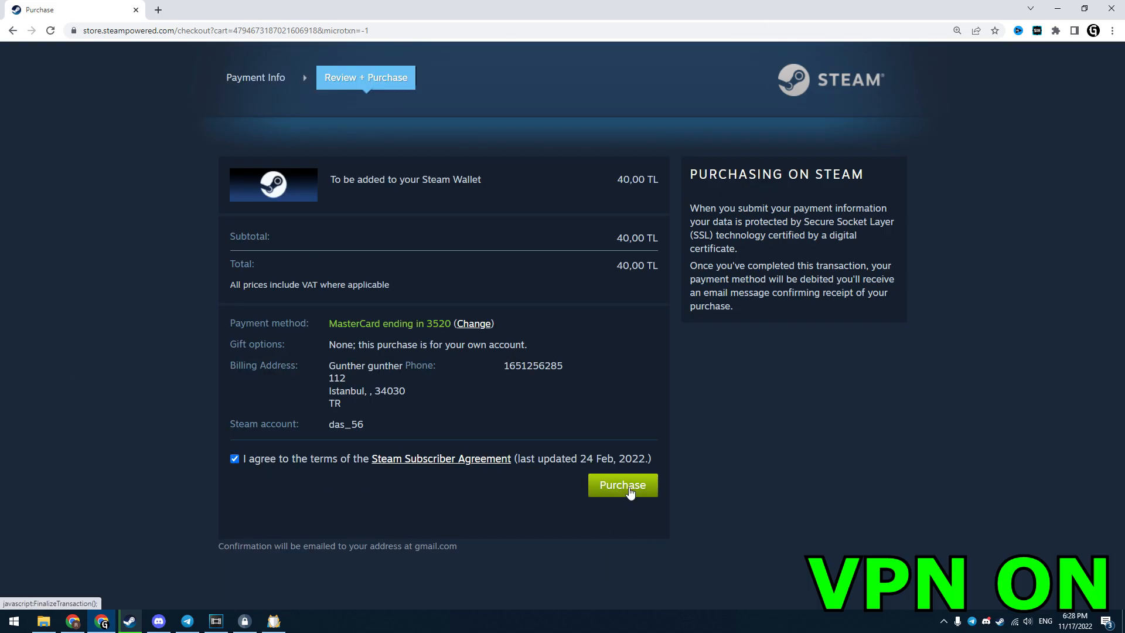
{"action": "left_click", "coordinate": [621, 485]}
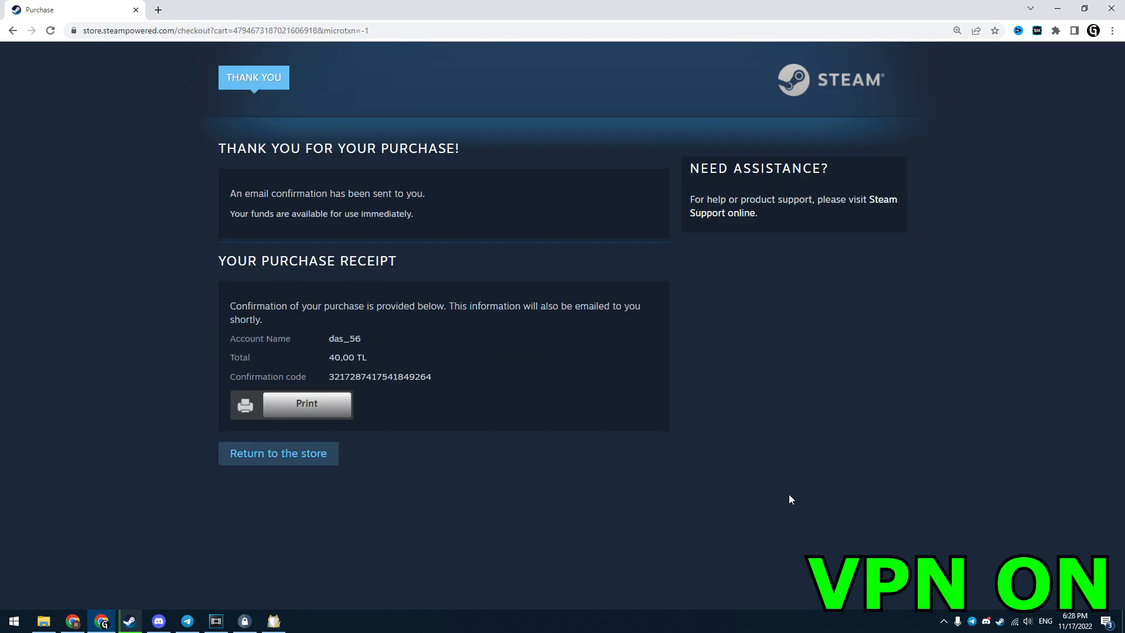
{"action": "left_click", "coordinate": [278, 453]}
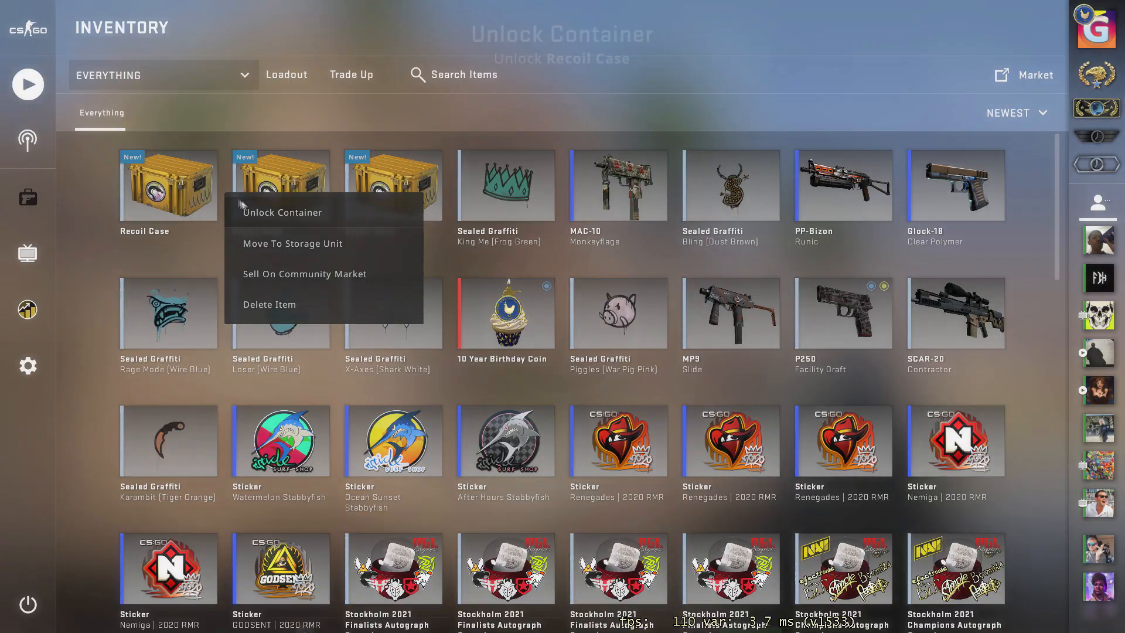
Authorize three Recoil Case Keys for 136,50 TL and unlock the Recoil Case.
{"action": "left_click", "coordinate": [282, 212]}
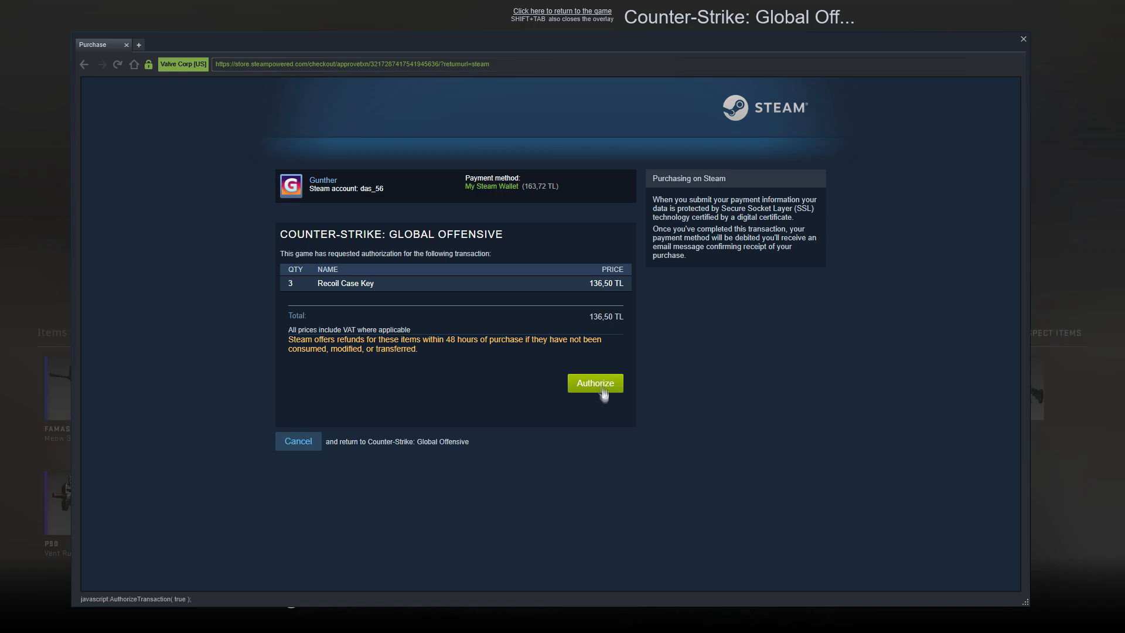
{"action": "left_click", "coordinate": [594, 384]}
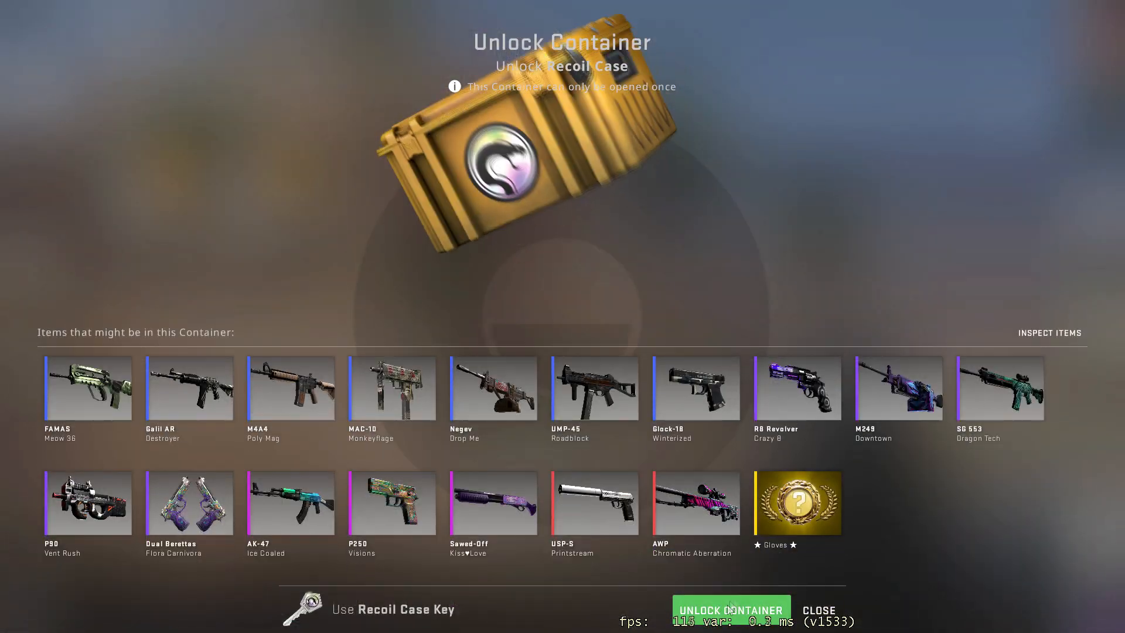
{"action": "left_click", "coordinate": [730, 610]}
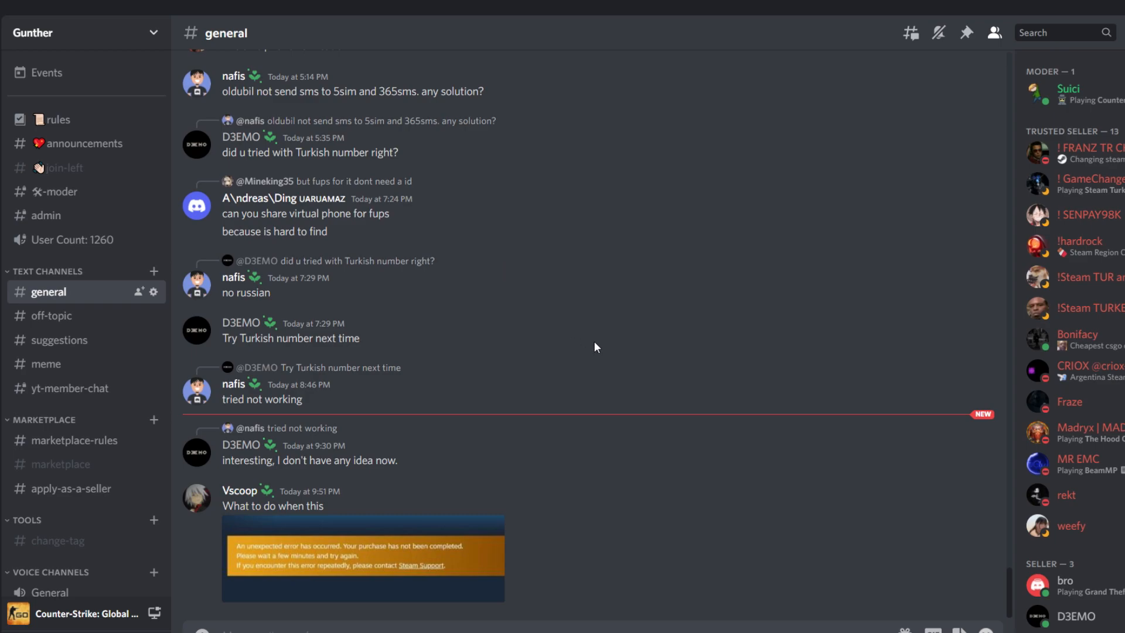
{"action": "mouse_move", "coordinate": [706, 604]}
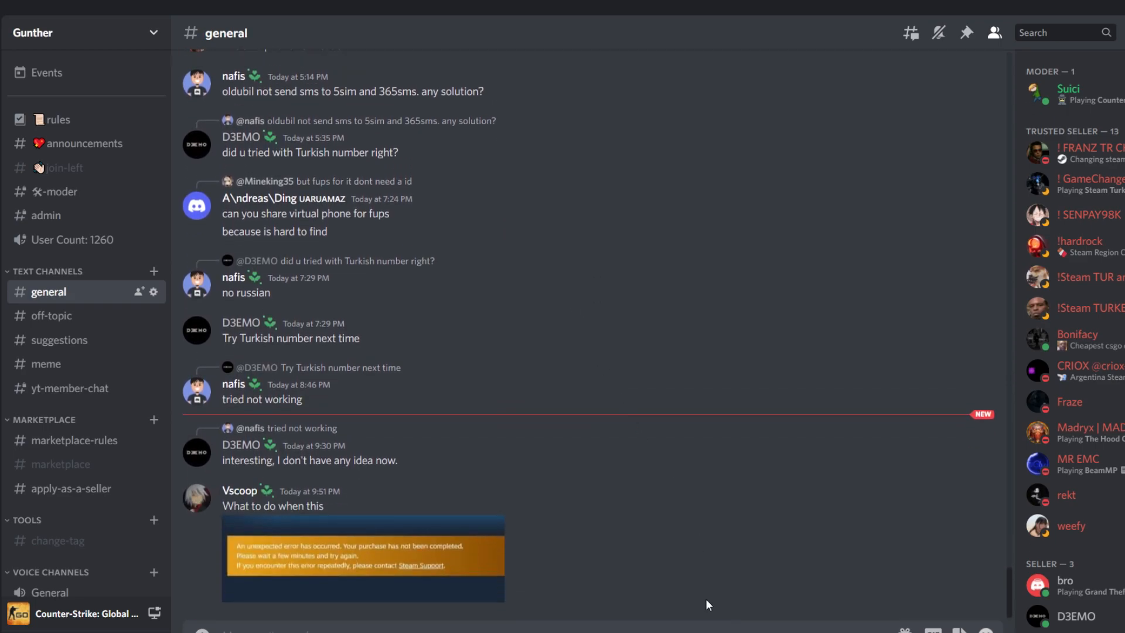